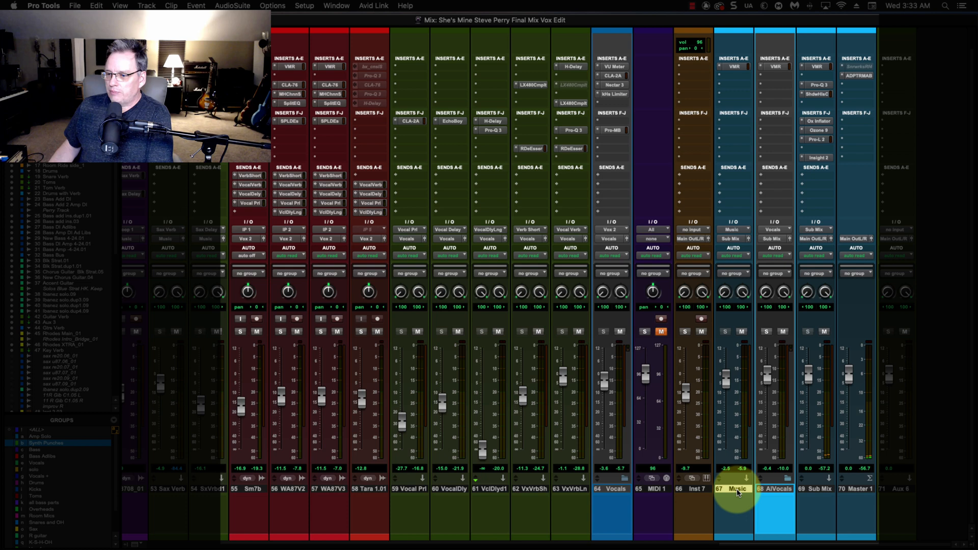
Bring up the Vocals track's context options in the Mix window.
left_click(736, 488)
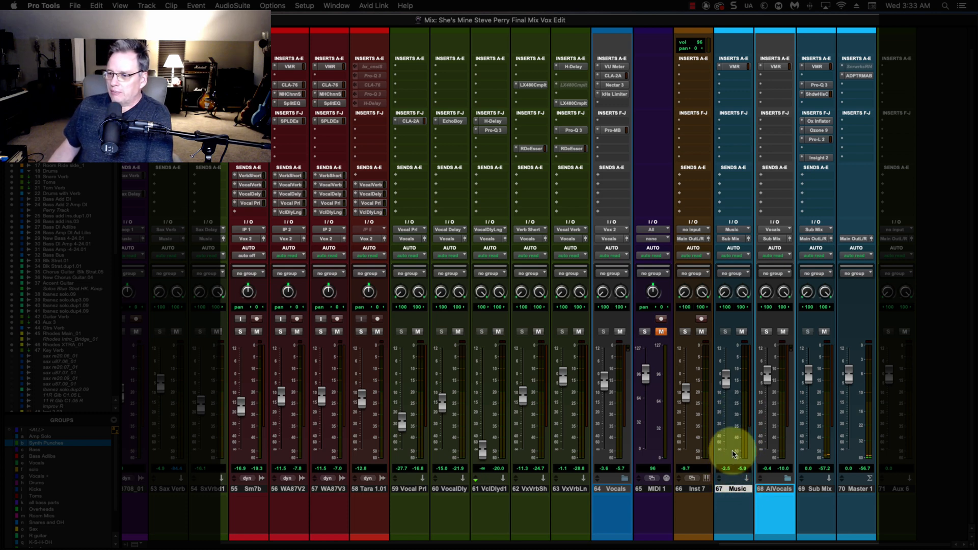
left_click_drag(732, 443, 732, 384)
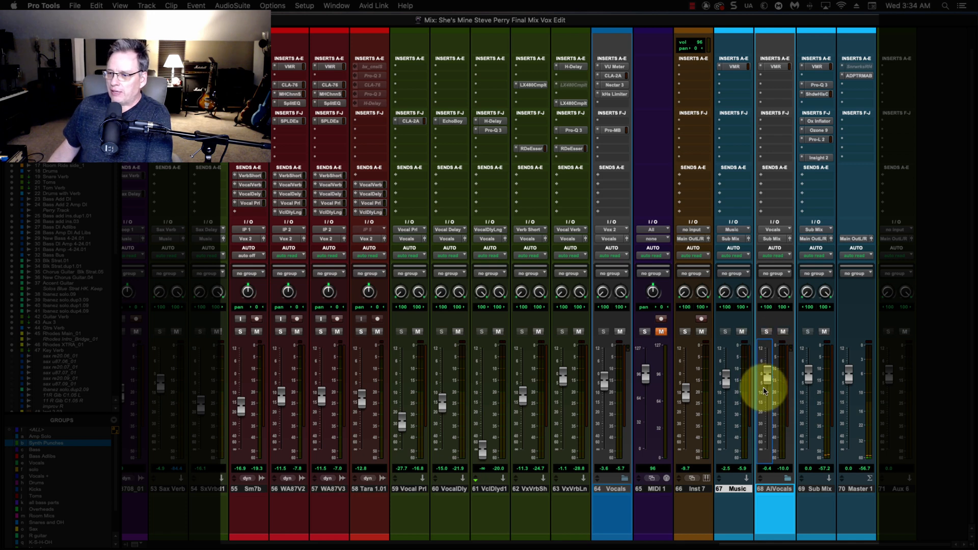
mouse_move(765, 390)
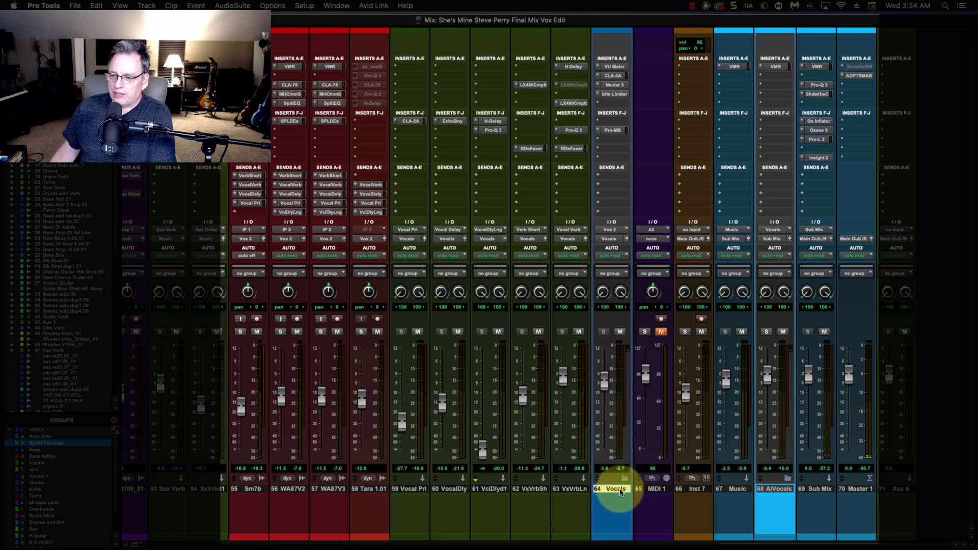
right_click(615, 487)
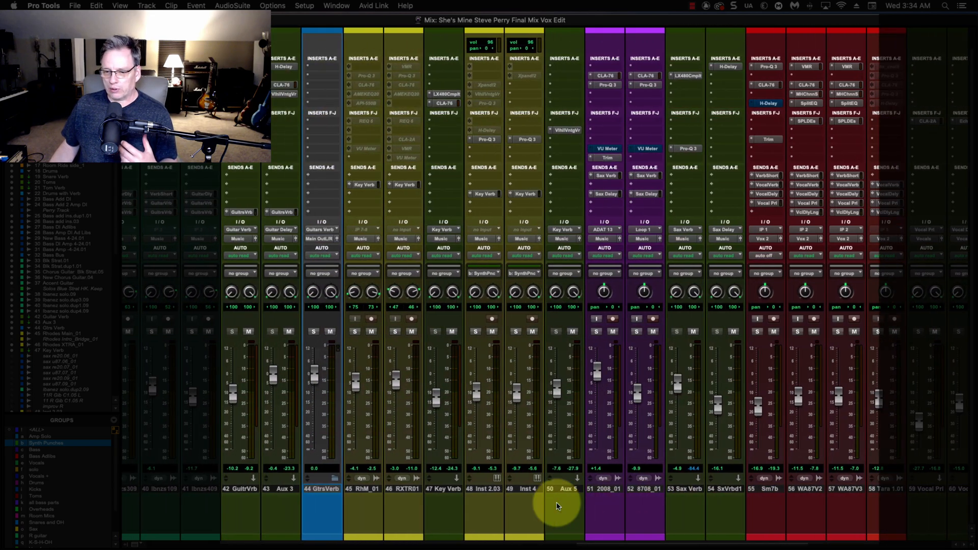
Scroll the mixer through the bass and guitar channels and back to the drum tracks.
scroll("left", 3)
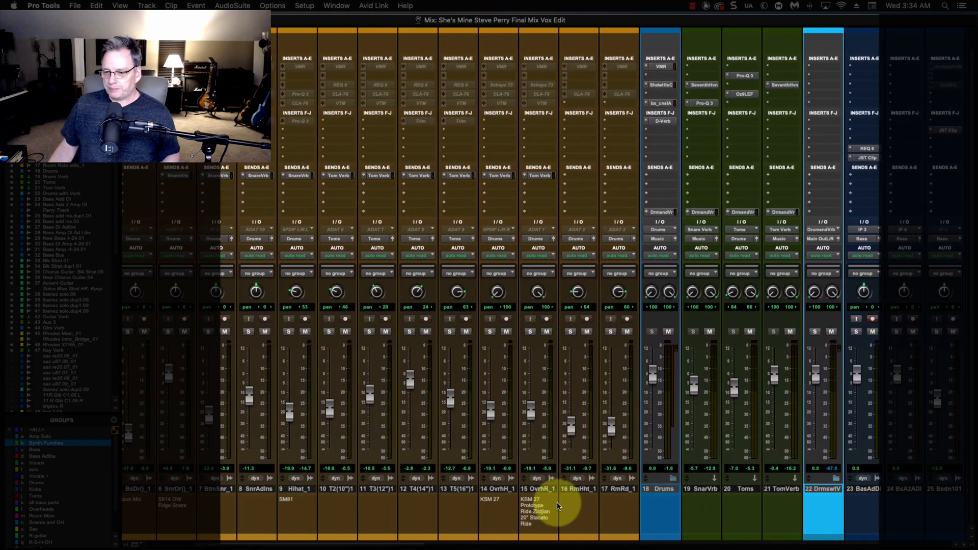
scroll("left", 3)
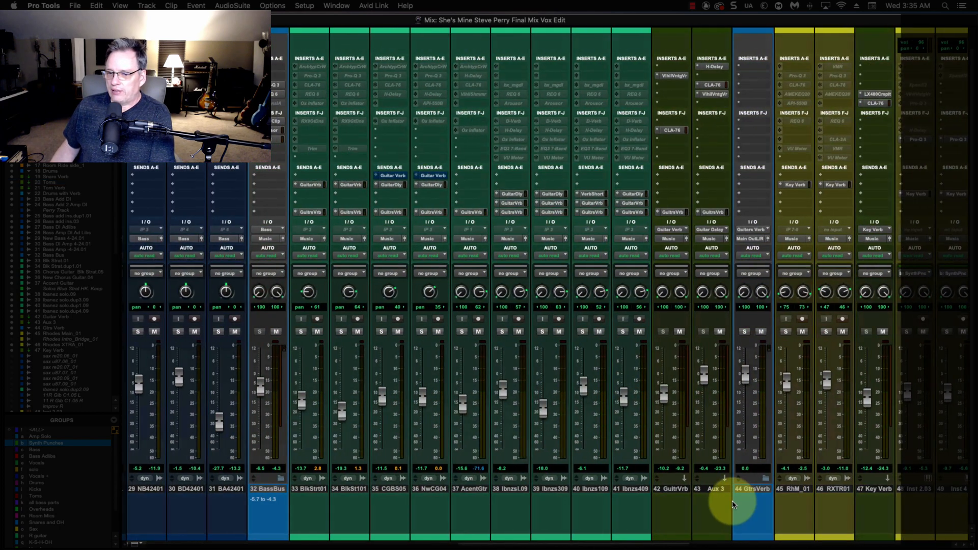
scroll("left", 3)
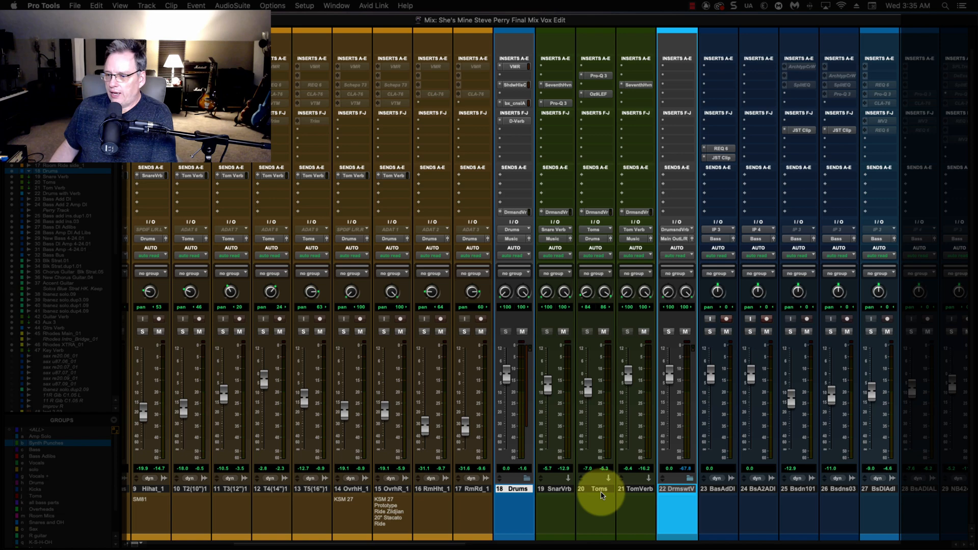
scroll("right", 3)
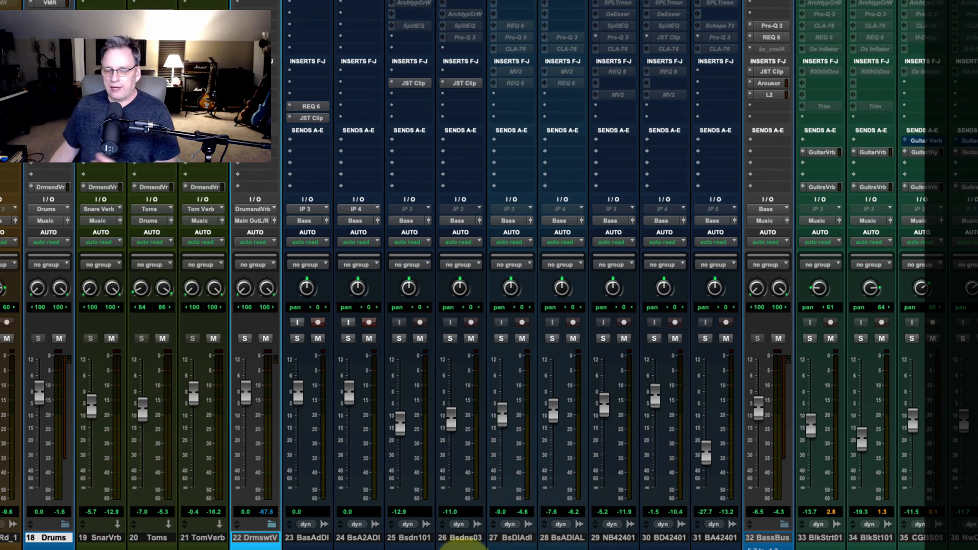
left_click(48, 538)
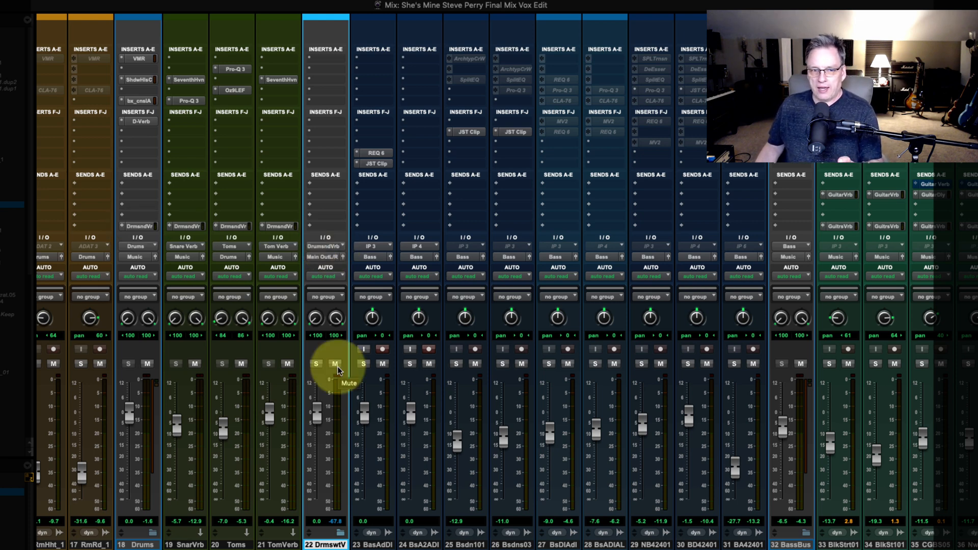
Leave the DrmswtV parallel drum reverb aux muted on track 22.
left_click(335, 363)
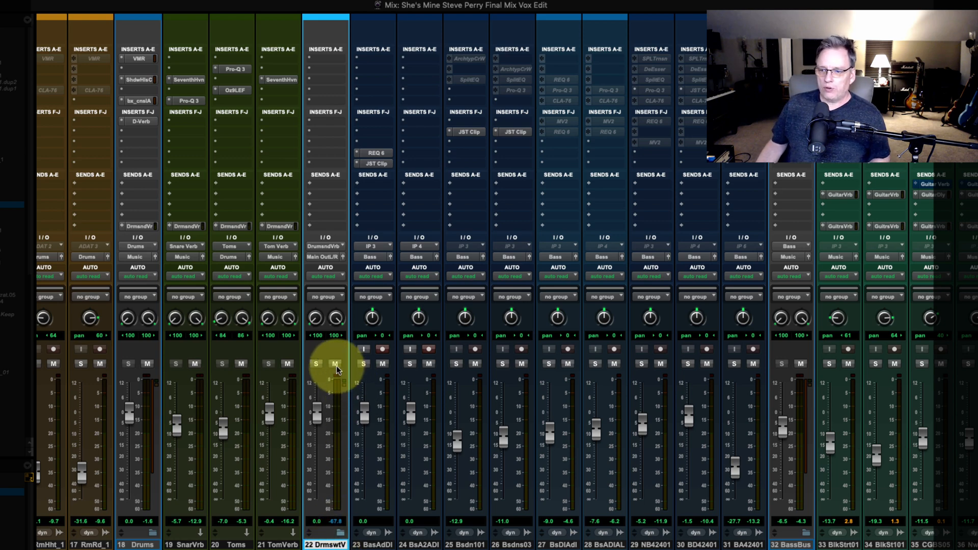
left_click(335, 364)
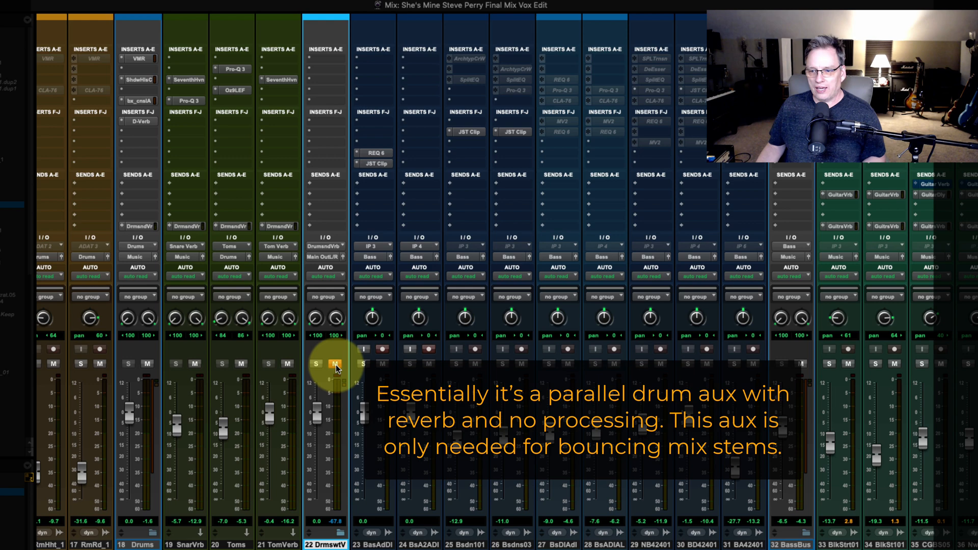
left_click(335, 364)
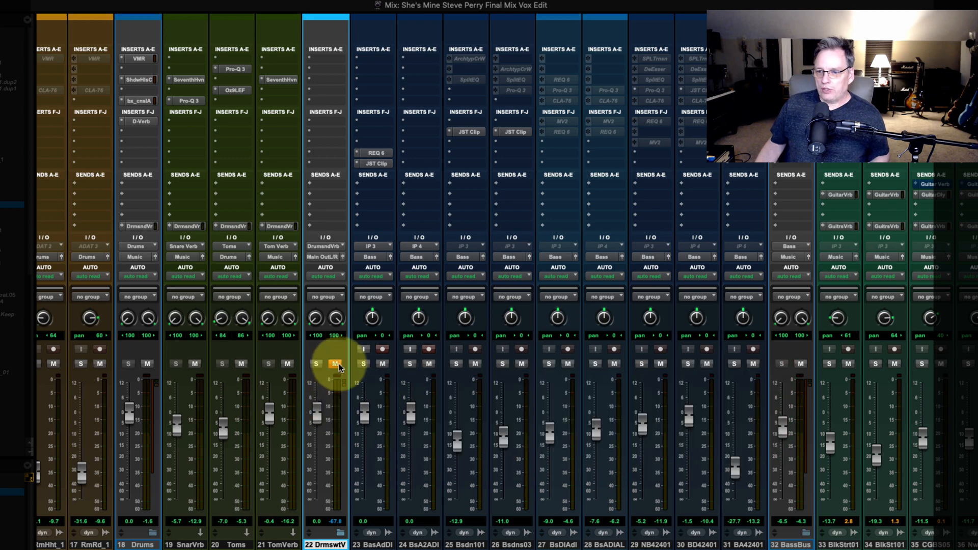
mouse_move(335, 364)
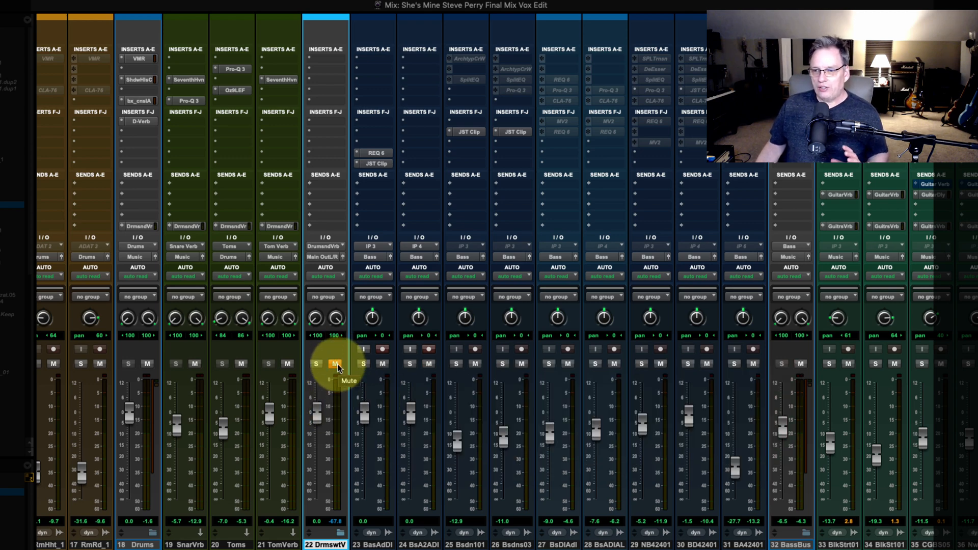
left_click(335, 363)
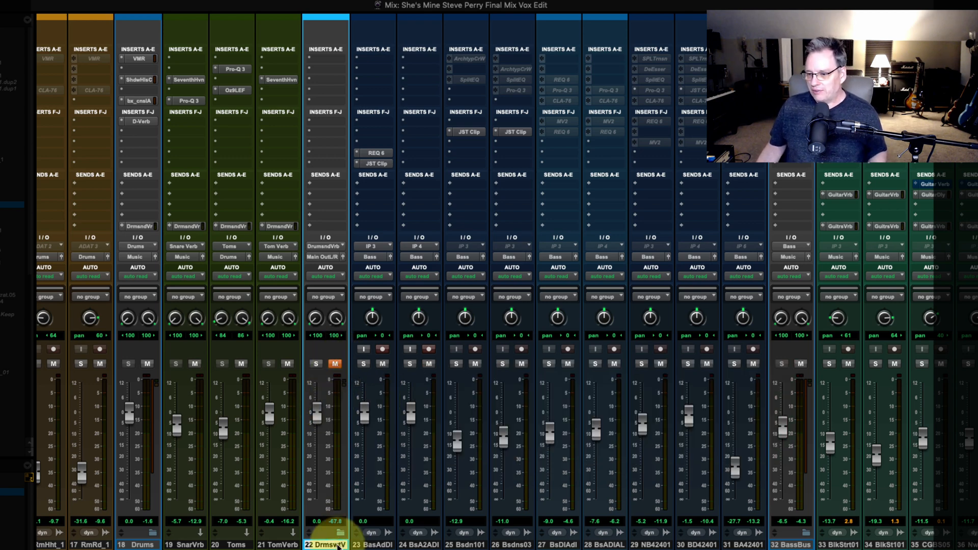
Scroll the mixer right to the guitar, keyboard and sax channels with the GtrsVerb aux.
scroll("right", 3)
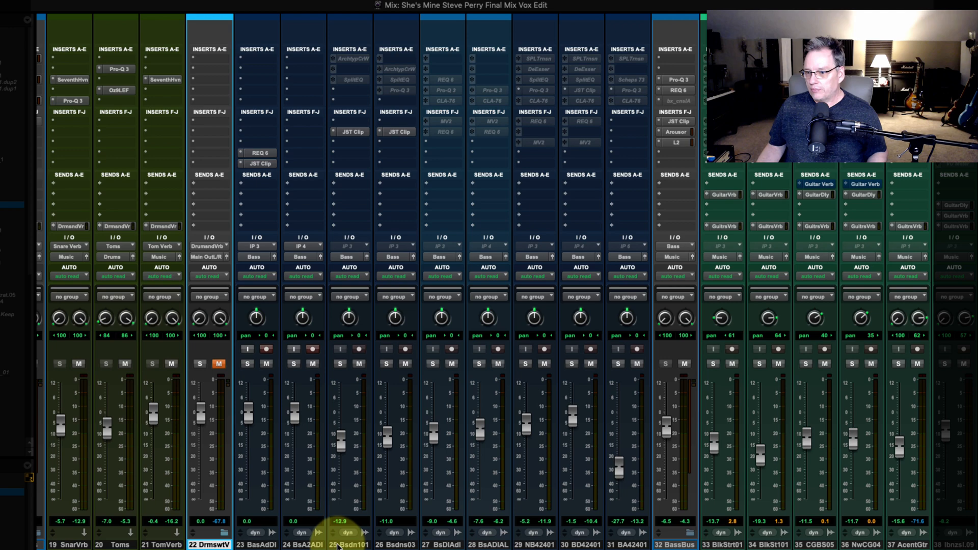
scroll("right", 3)
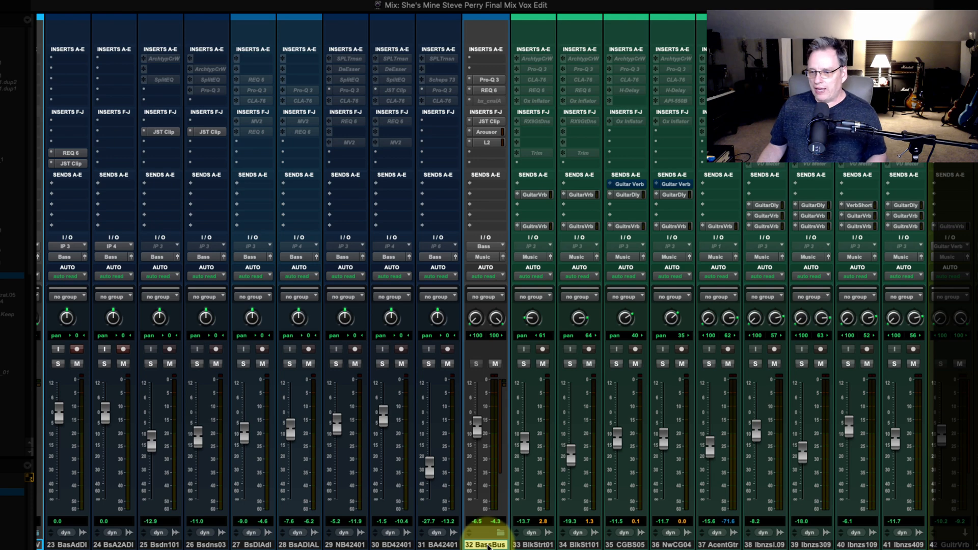
scroll("right", 3)
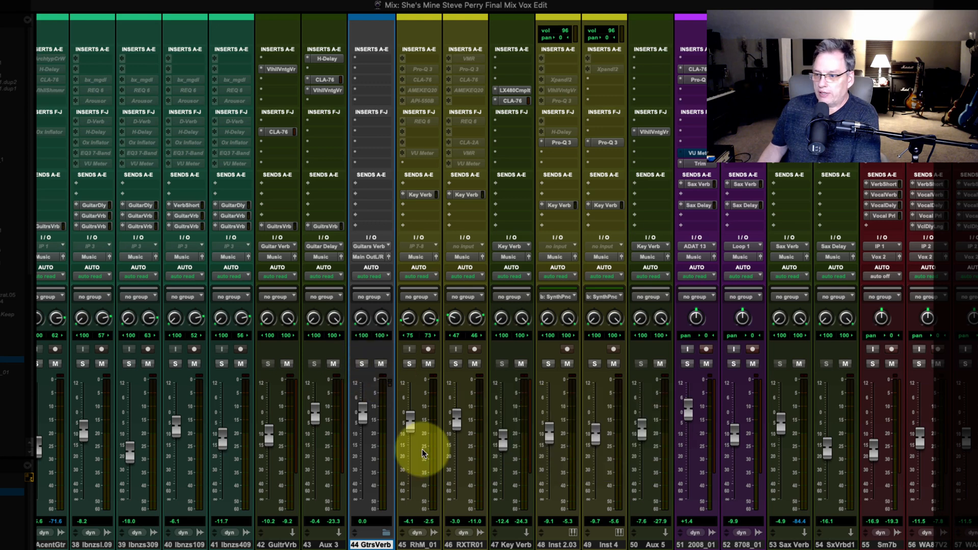
scroll("right", 3)
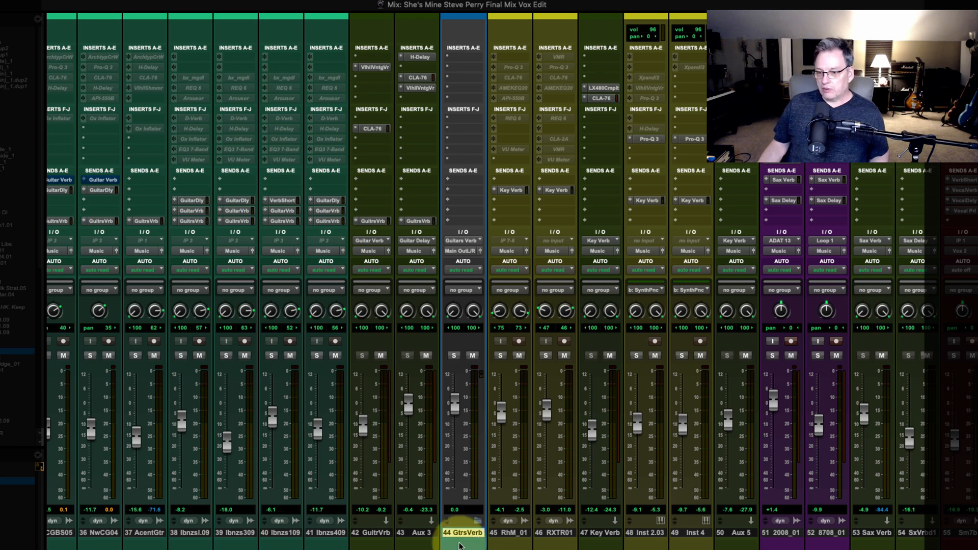
Scroll back left to the DrmswtV aux to join it with the BassBus and GtrsVerb selection.
scroll("left", 3)
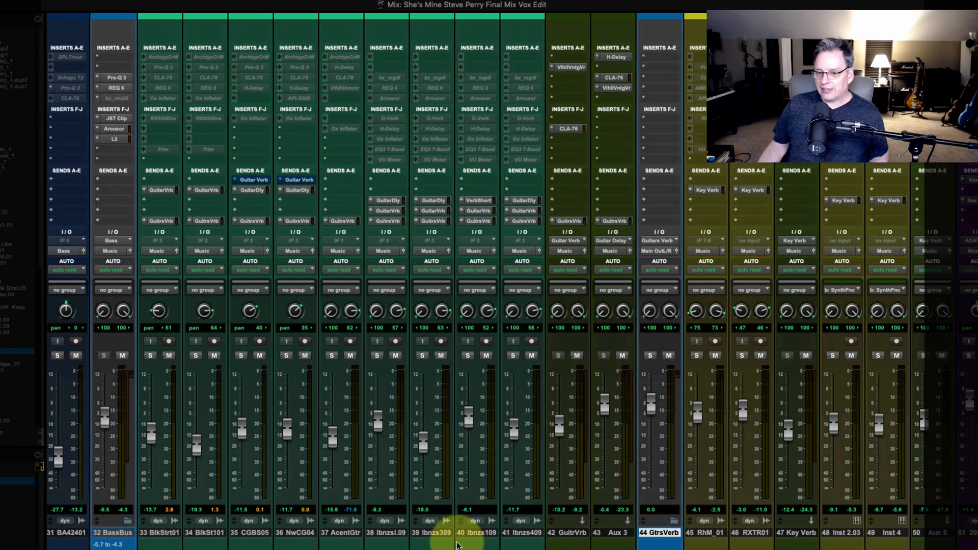
scroll("left", 3)
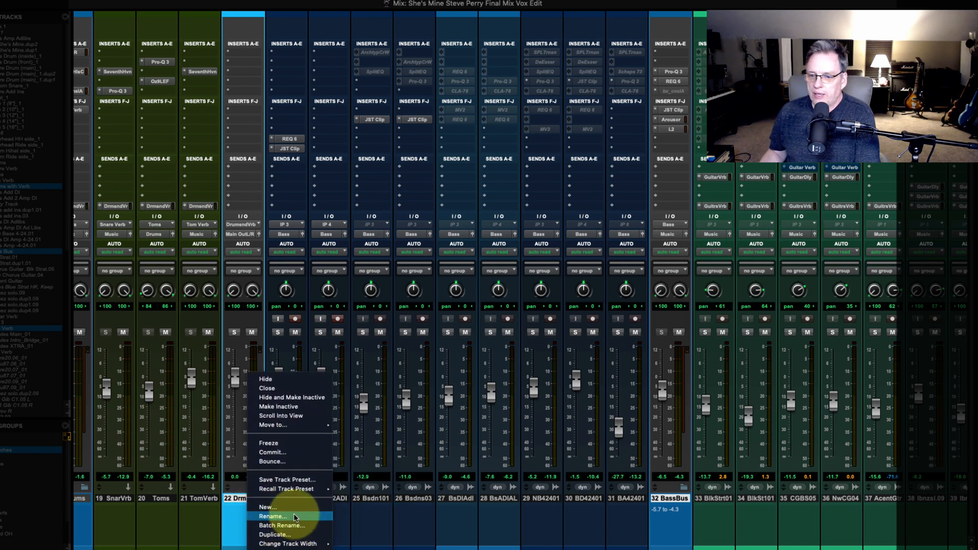
mouse_move(290, 462)
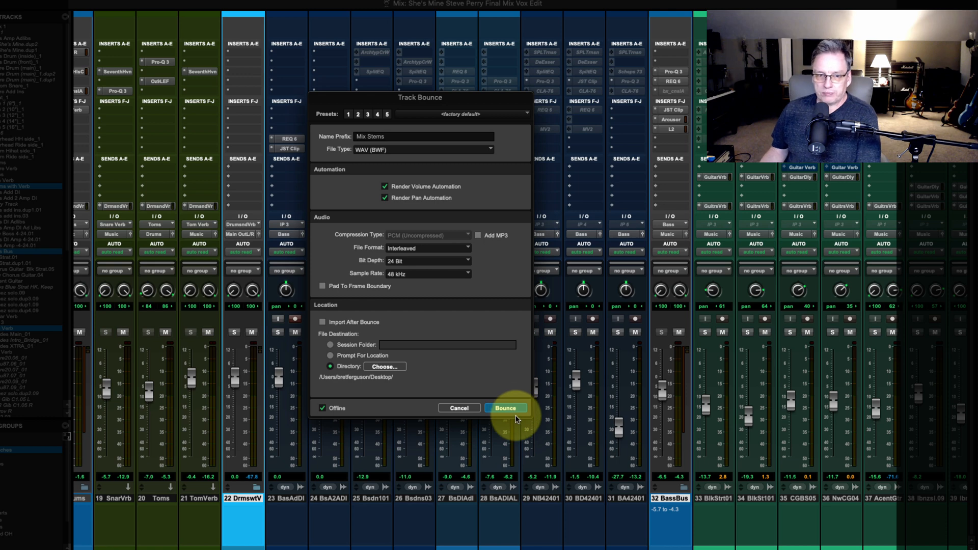
Start the offline bounce of the stems as 24-bit 48 kHz WAV files prefixed Mix Stems.
left_click(505, 408)
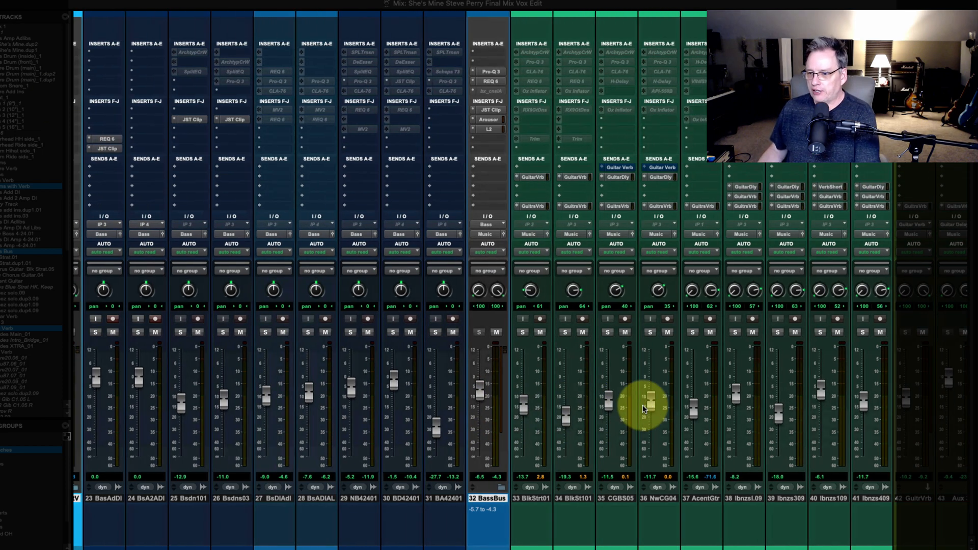
Step through the names of the vocals, bass, drums and guitar stem tracks from 72 MS_AVS.
scroll("right", 3)
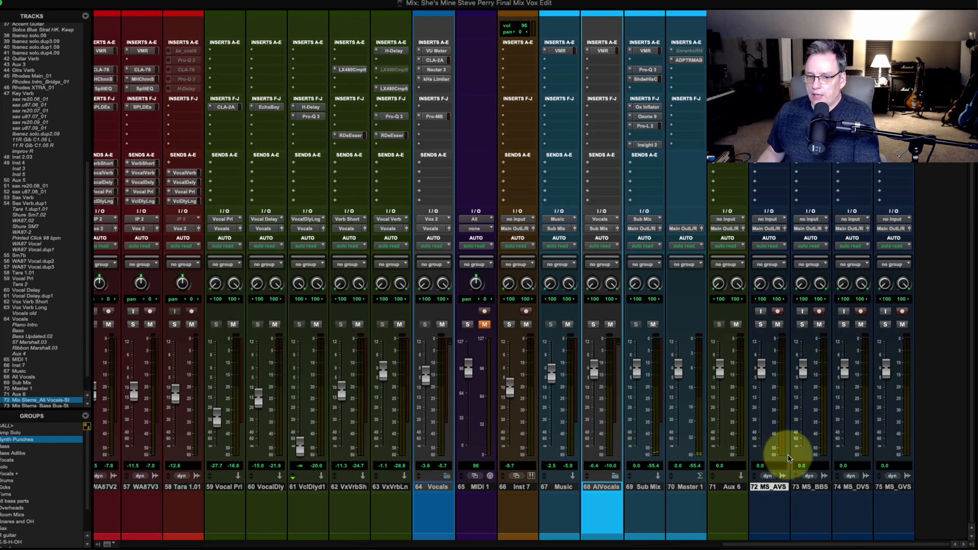
left_click(769, 485)
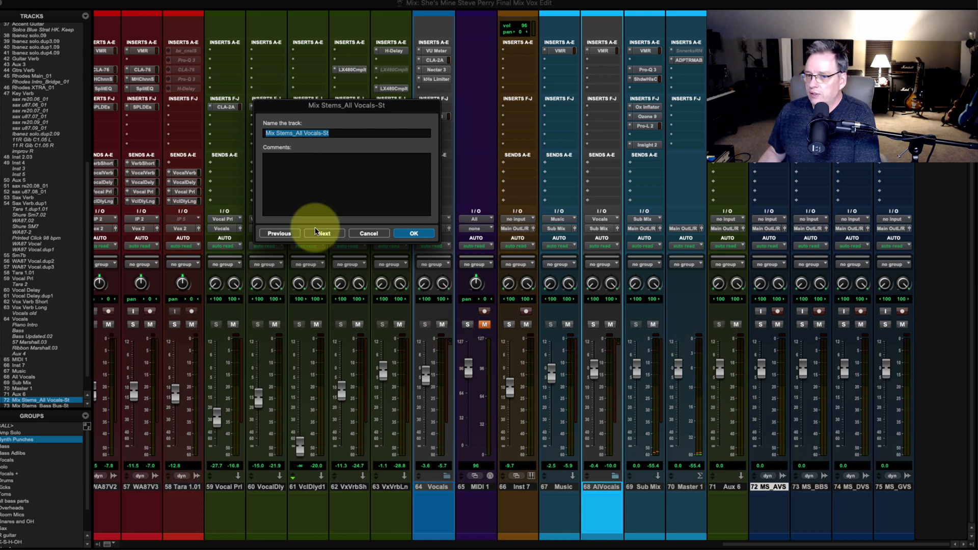
left_click(322, 234)
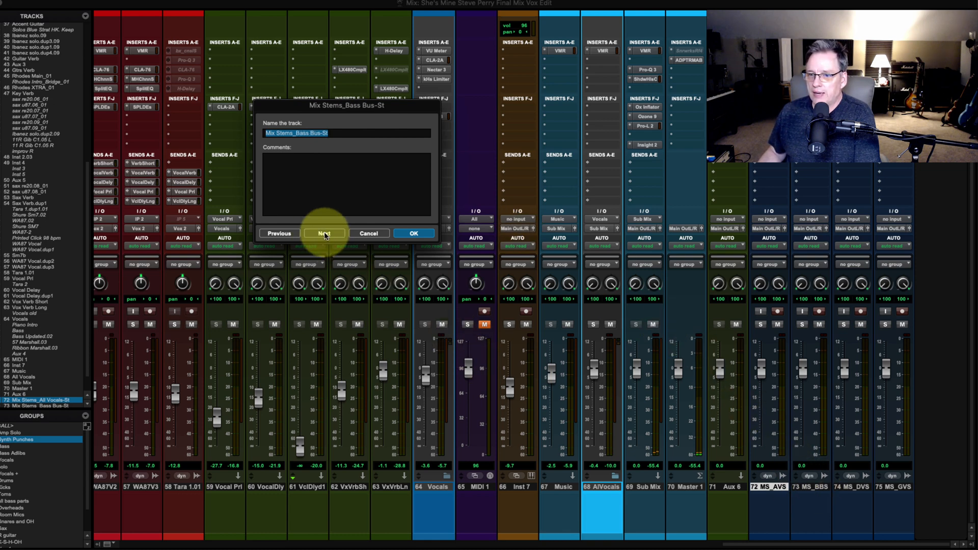
left_click(323, 234)
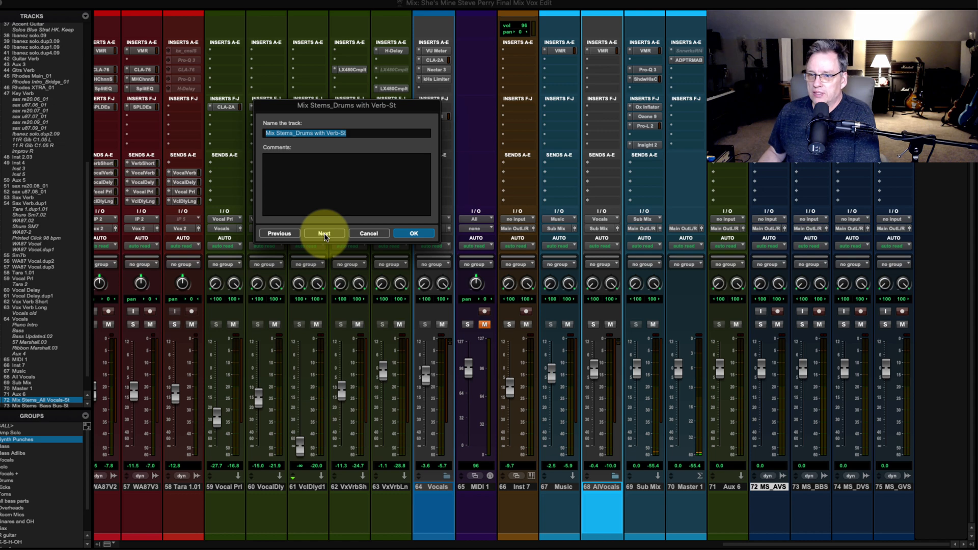
left_click(324, 233)
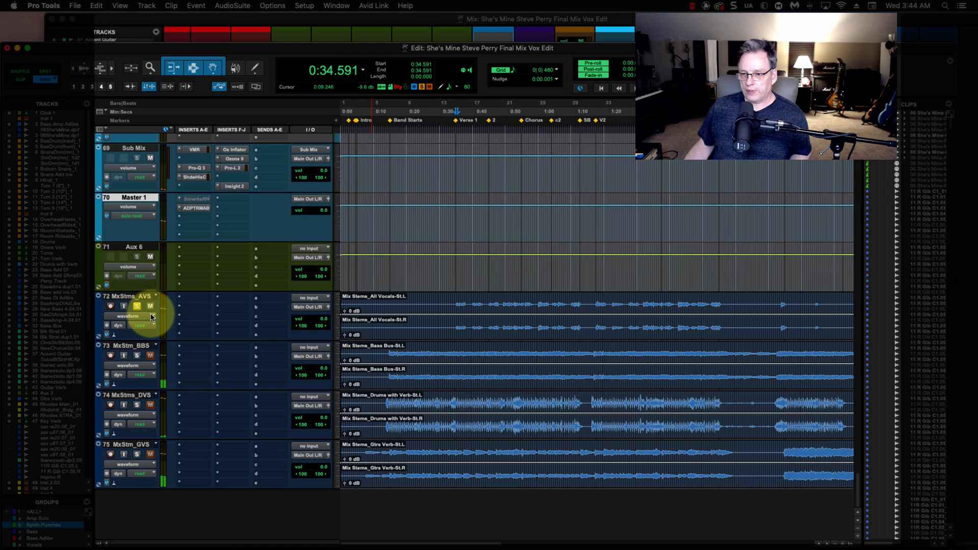
Solo the vocals stem track in the Edit window.
left_click(136, 306)
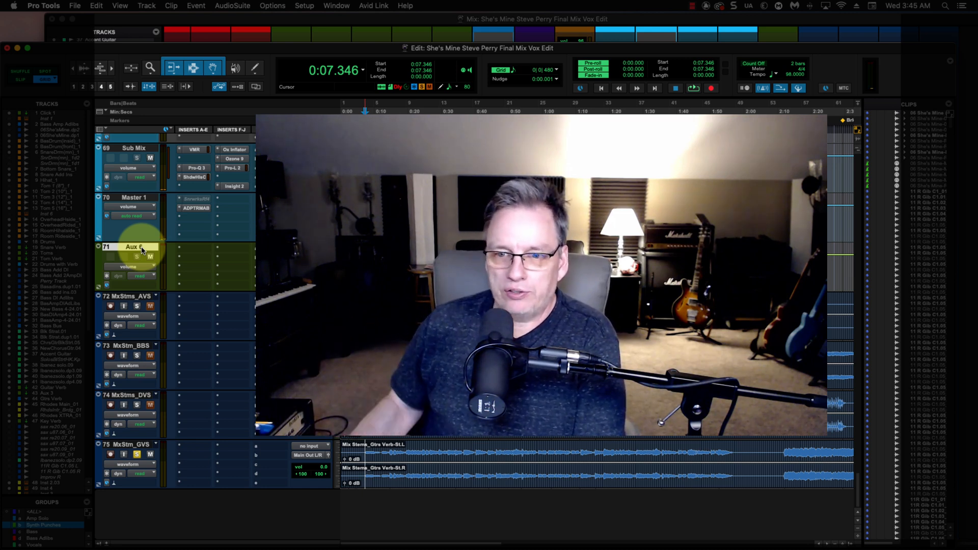
Show the hide and make-inactive options for the Aux 6 track.
right_click(134, 247)
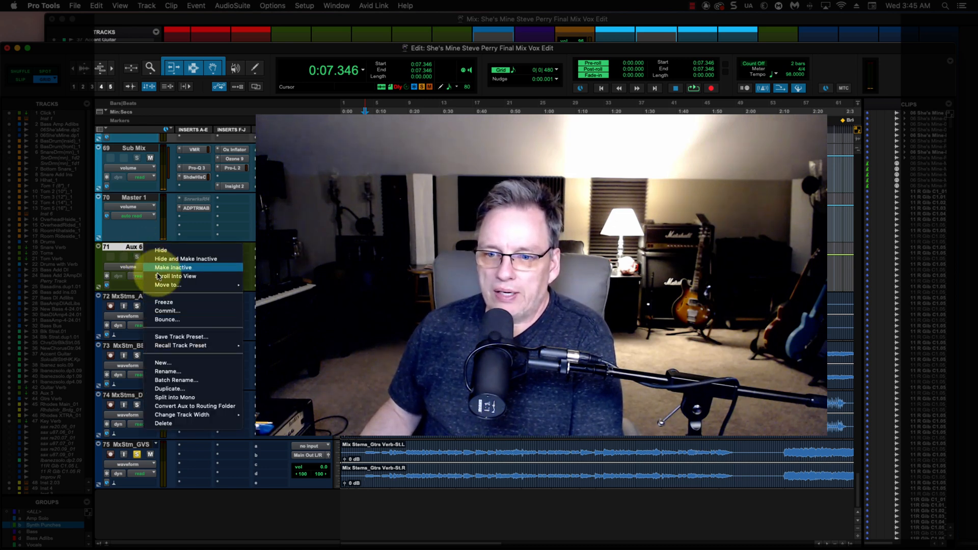
mouse_move(193, 407)
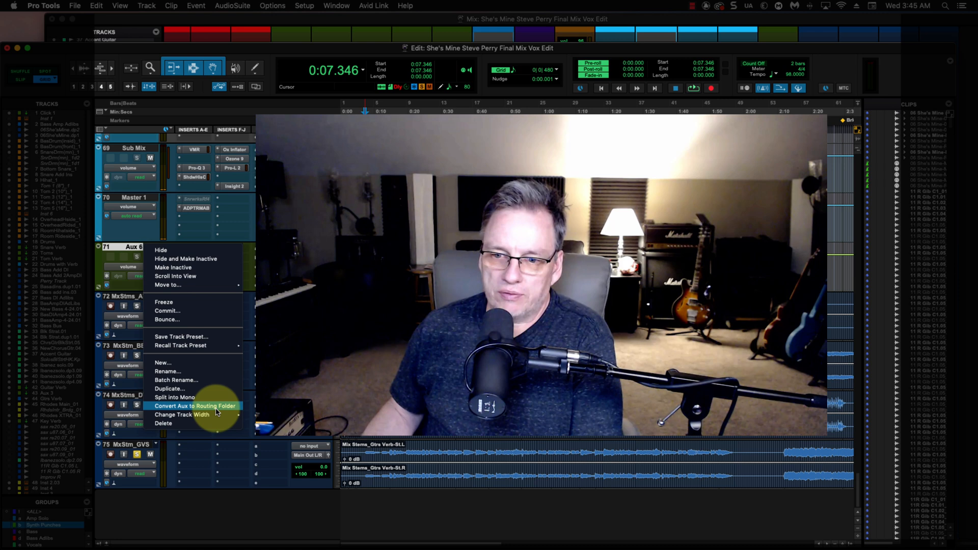